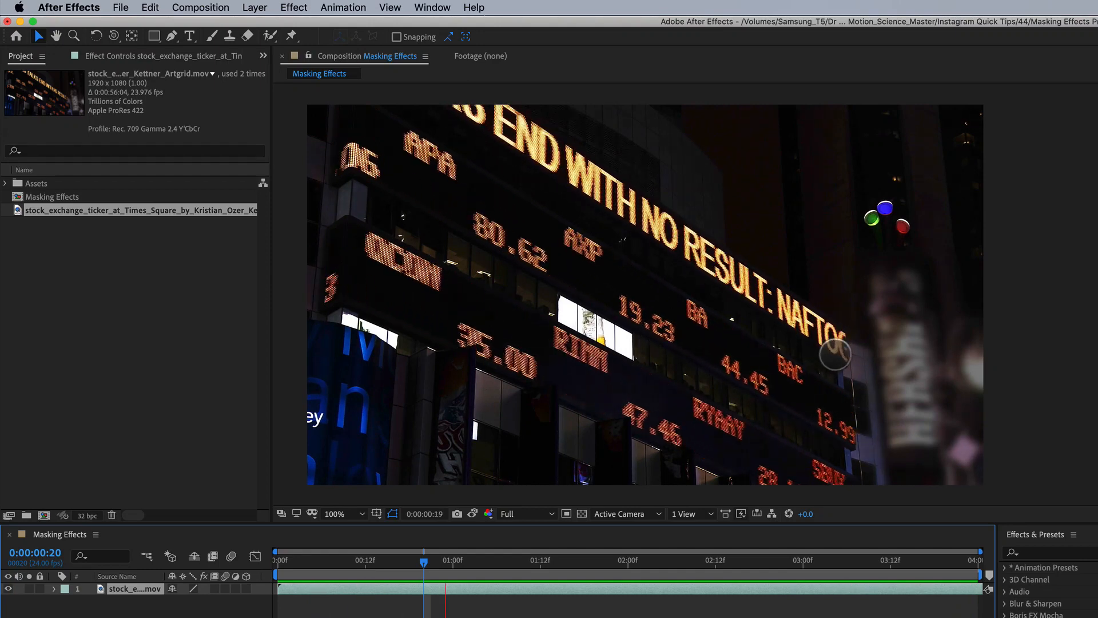
Add a Hue/Saturation effect to the ticker footage with Colorize enabled, tinting it cyan.
{"action": "left_click", "coordinate": [540, 559]}
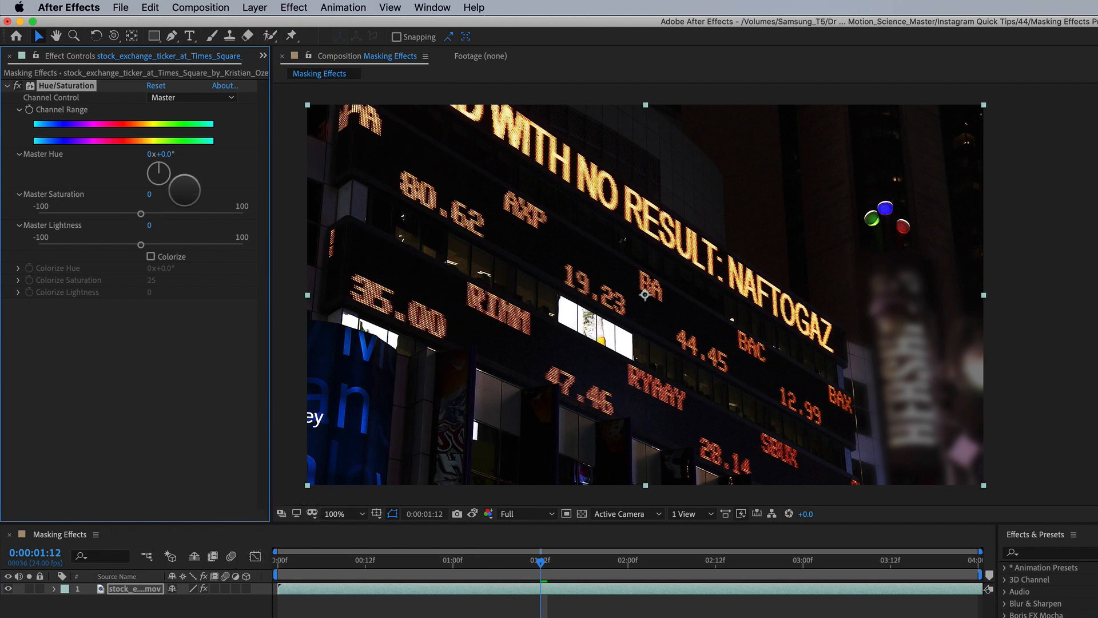
{"action": "left_click", "coordinate": [151, 257]}
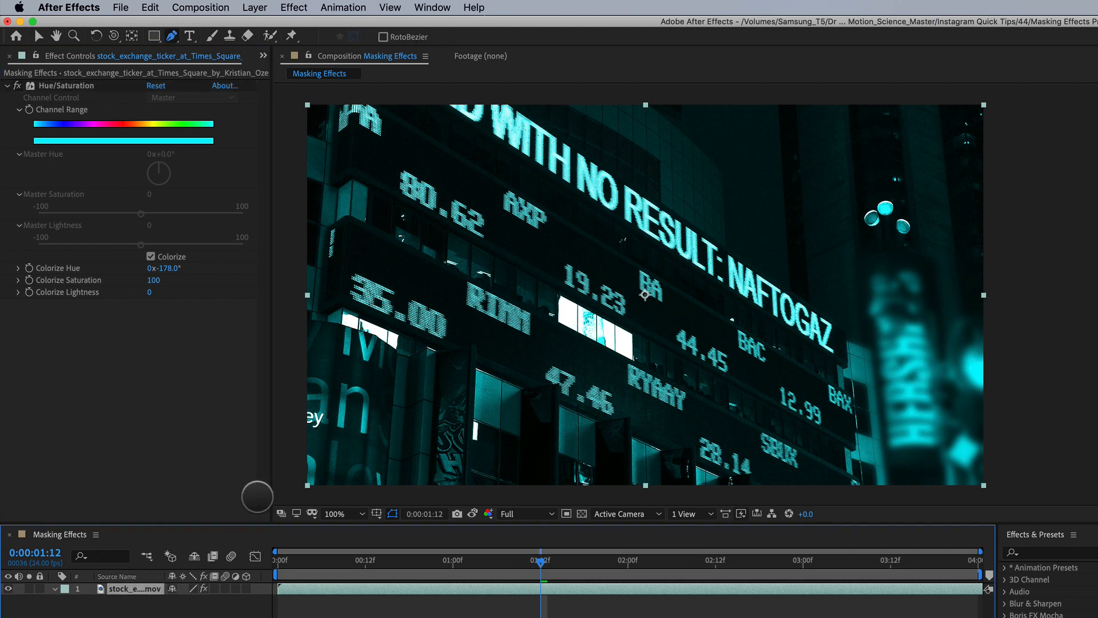
{"action": "left_click", "coordinate": [294, 8]}
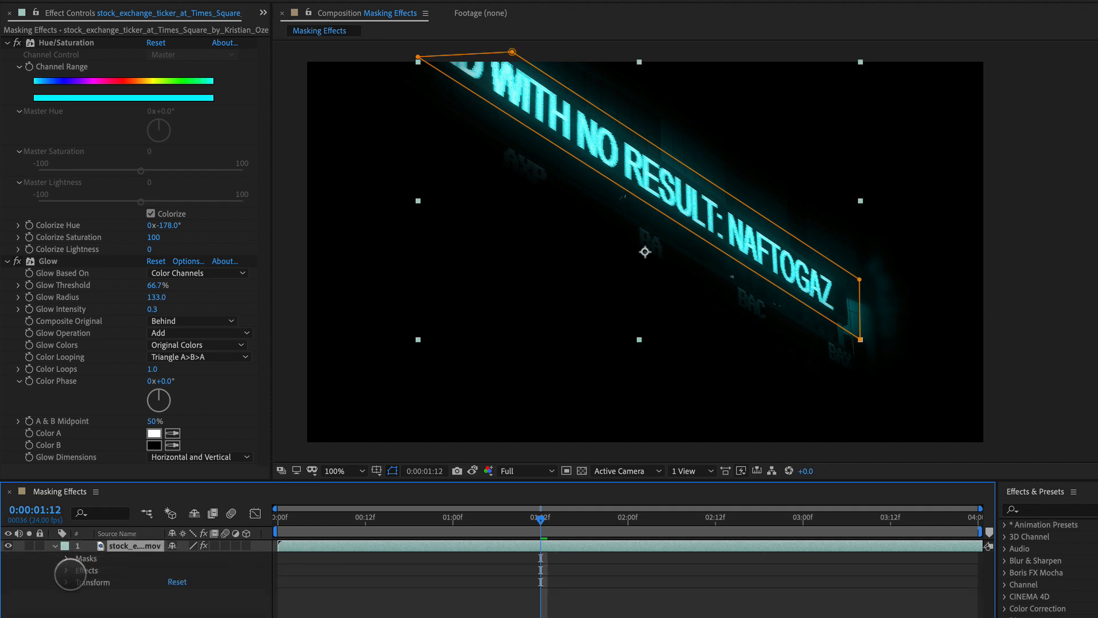
Expand the ticker layer's Hue/Saturation effect properties in the timeline.
{"action": "left_click", "coordinate": [68, 570]}
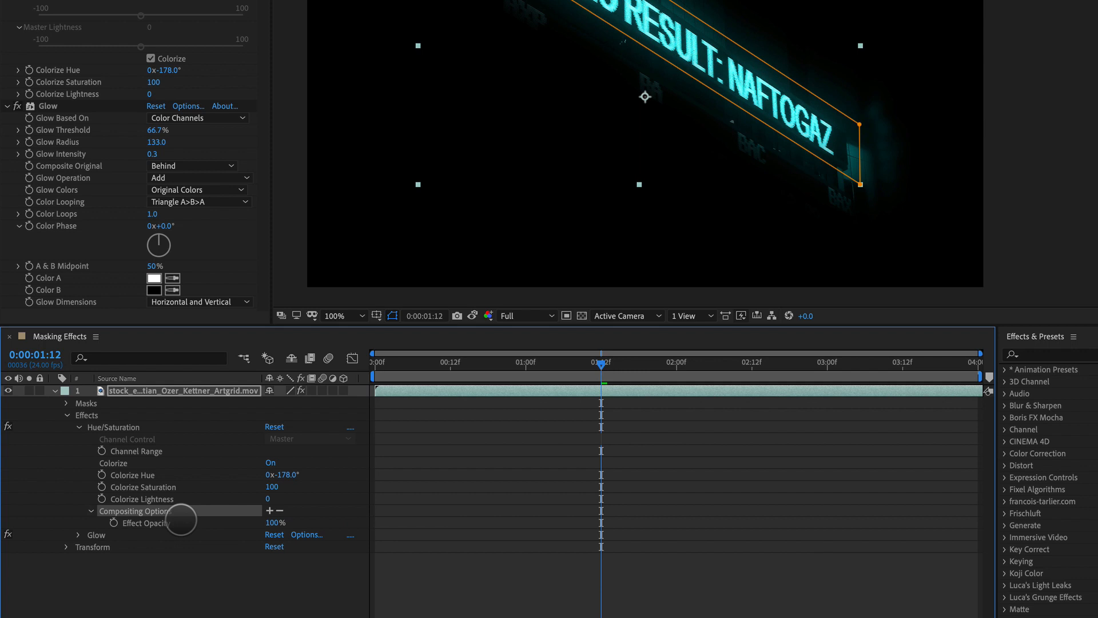
{"action": "mouse_move", "coordinate": [162, 521]}
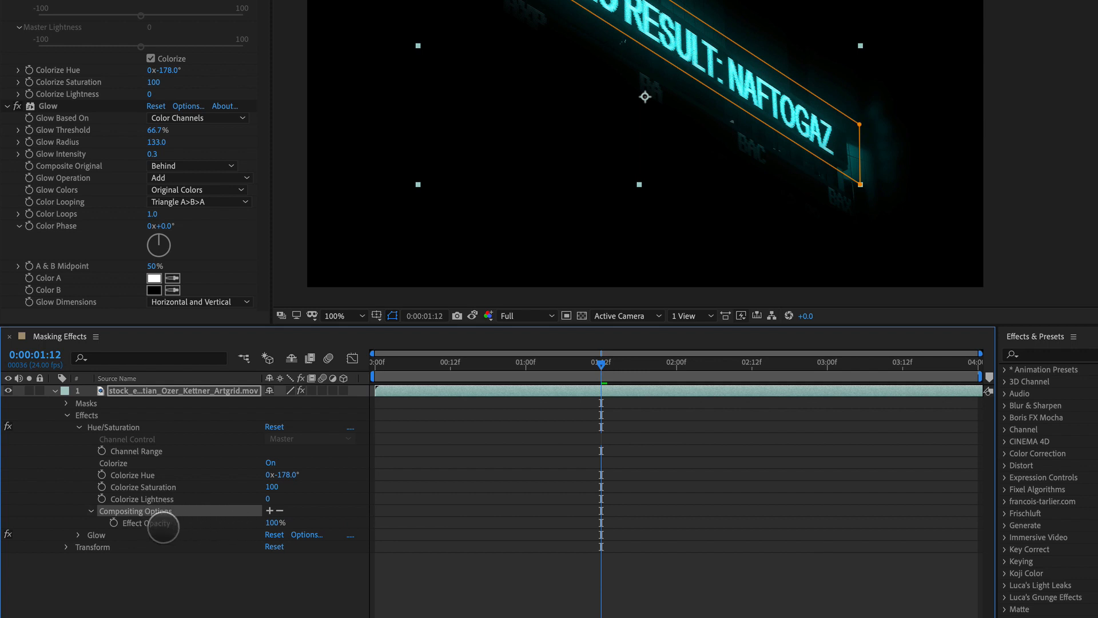
{"action": "mouse_move", "coordinate": [270, 512]}
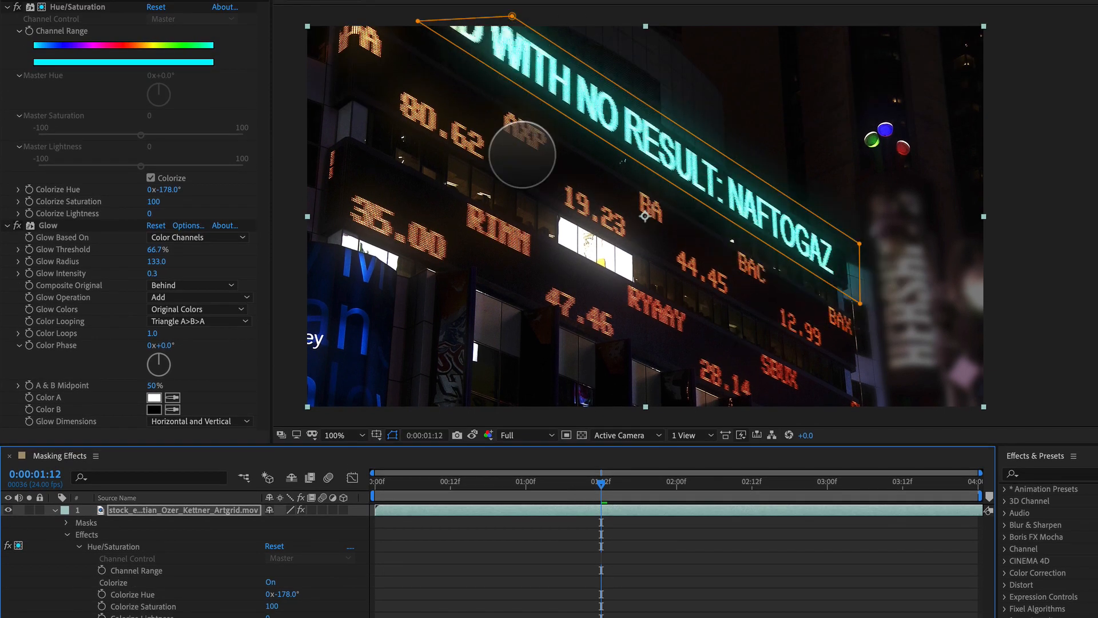
{"action": "scroll", "scroll_direction": "down", "scroll_amount": 3}
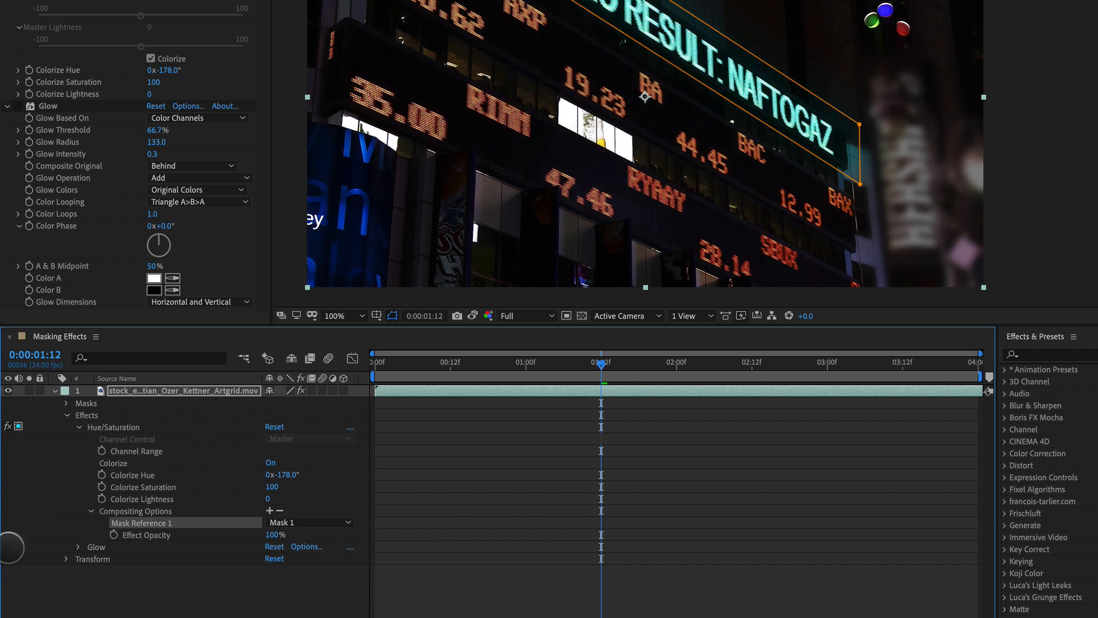
{"action": "left_click", "coordinate": [79, 547]}
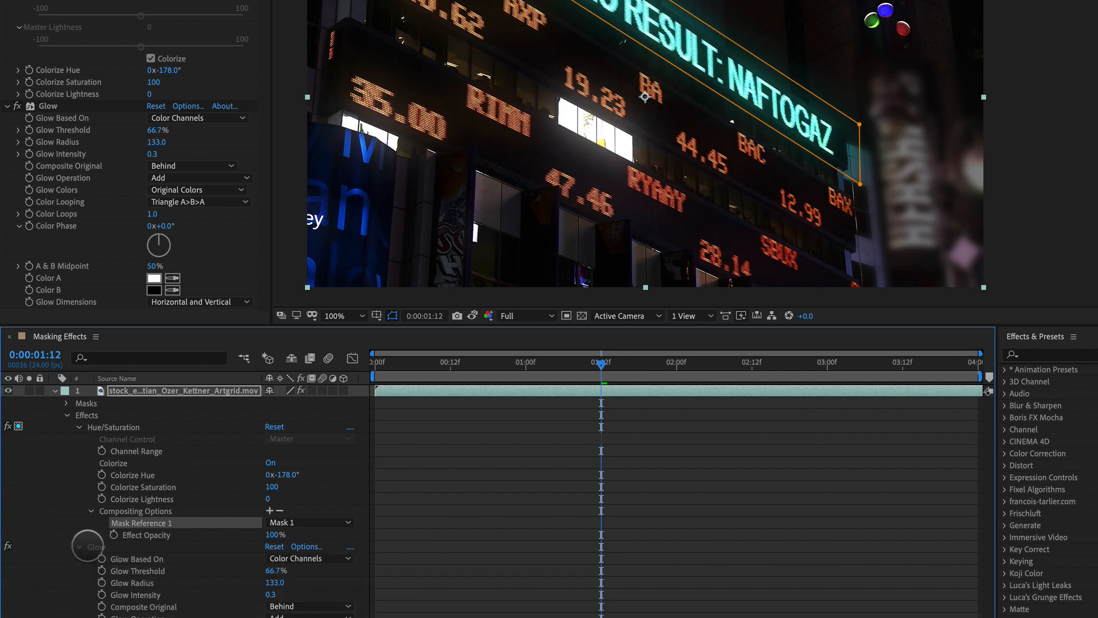
{"action": "scroll", "scroll_direction": "down", "scroll_amount": 3}
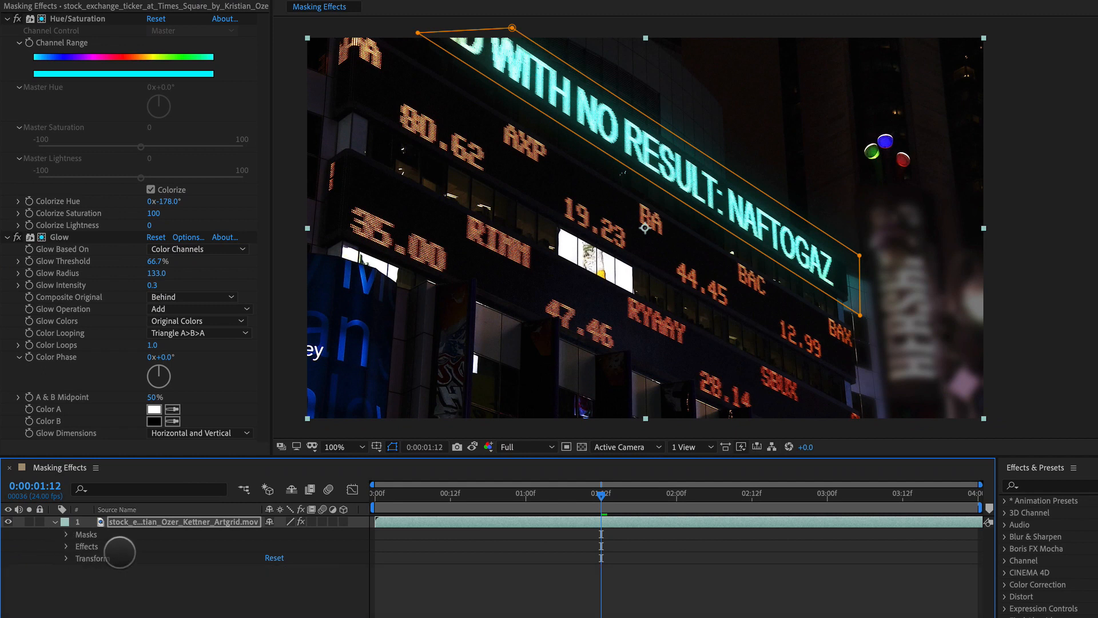
{"action": "mouse_move", "coordinate": [301, 522]}
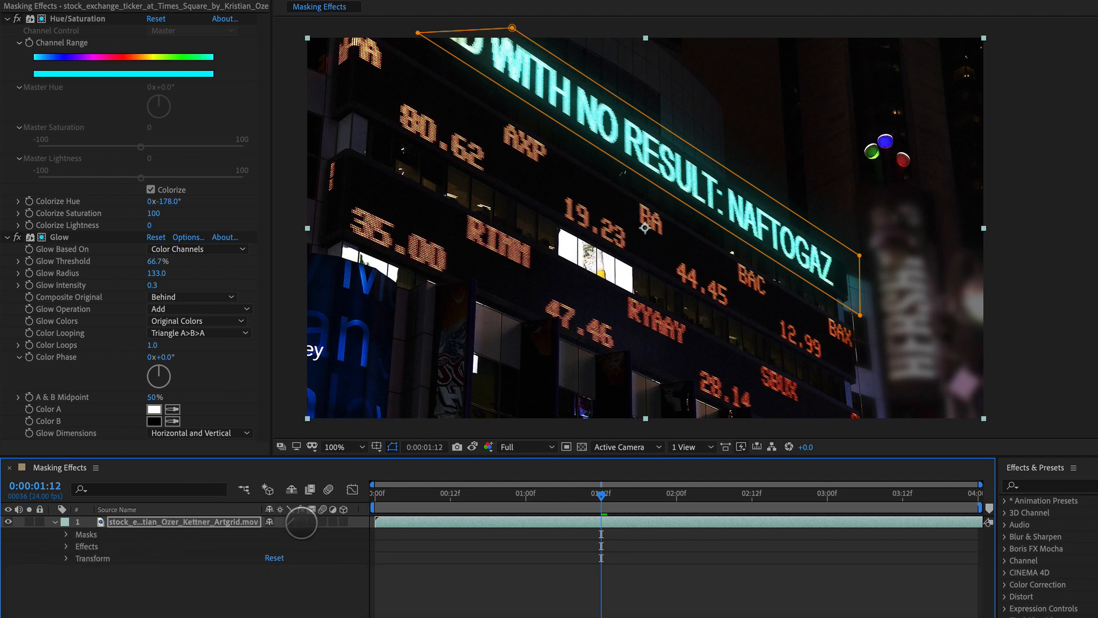